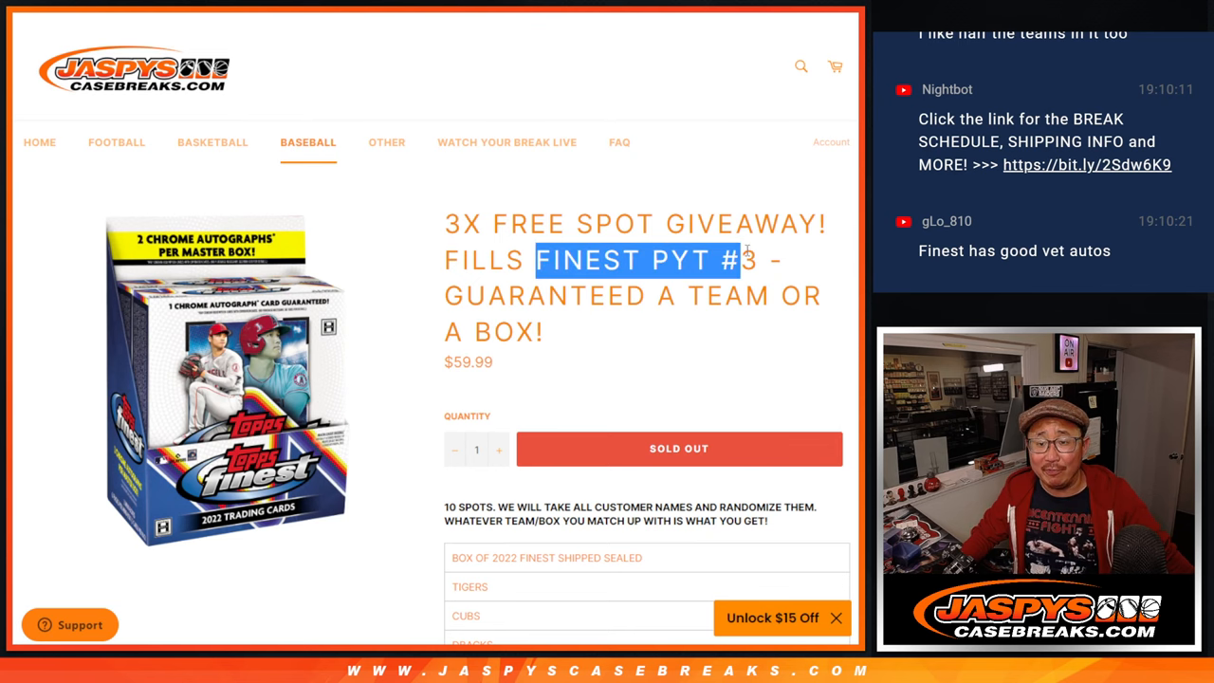
Review the store page's sealed box and nine team spots, then select Sheet3's placeholder name cells
{"action": "scroll", "scroll_direction": "down", "scroll_amount": 3}
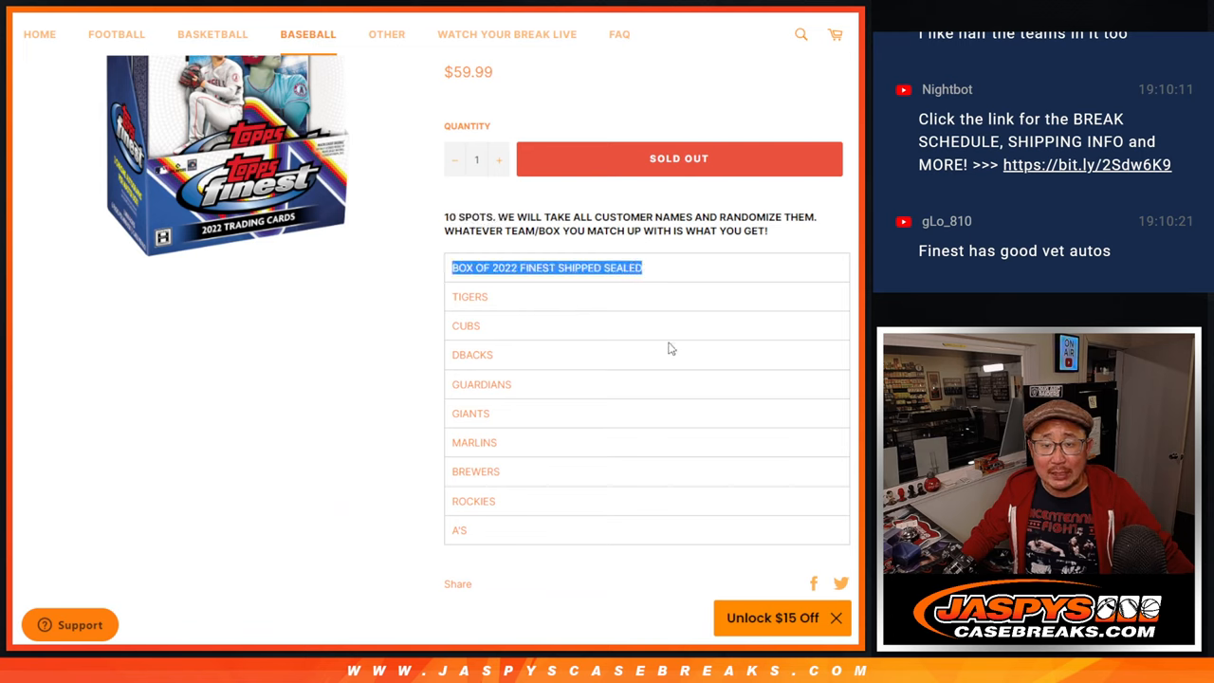
{"action": "mouse_move", "coordinate": [559, 325]}
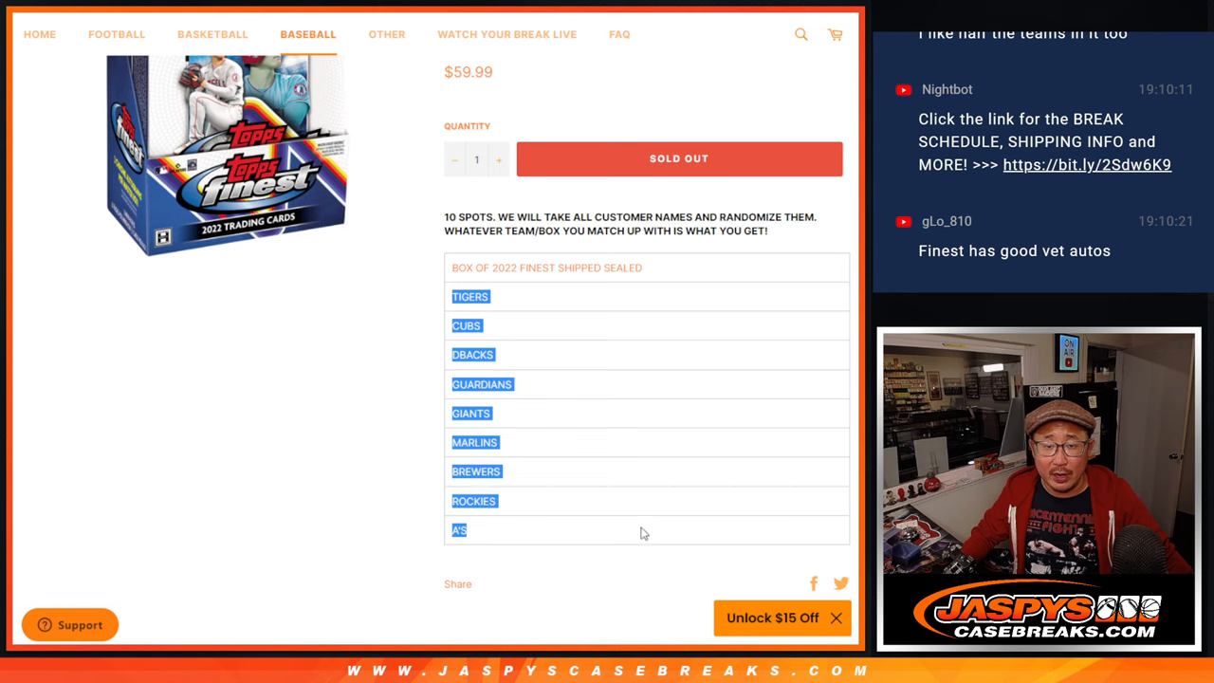
{"action": "scroll", "scroll_direction": "up", "scroll_amount": 3}
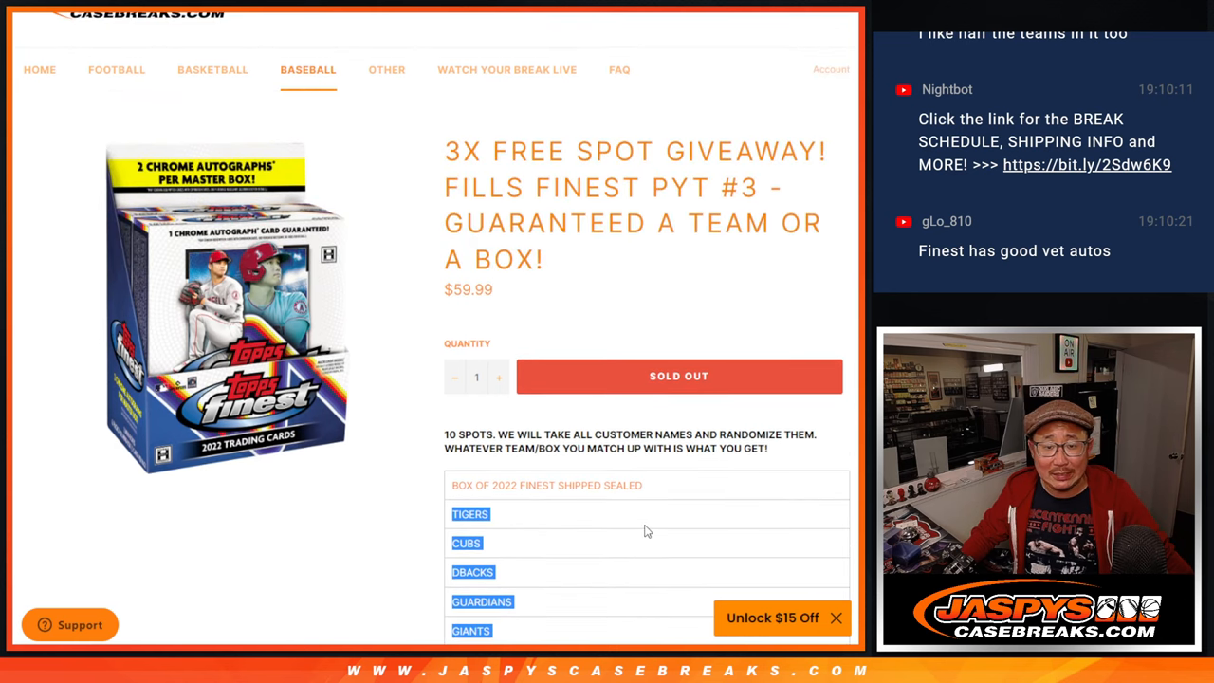
{"action": "scroll", "scroll_direction": "up", "scroll_amount": 3}
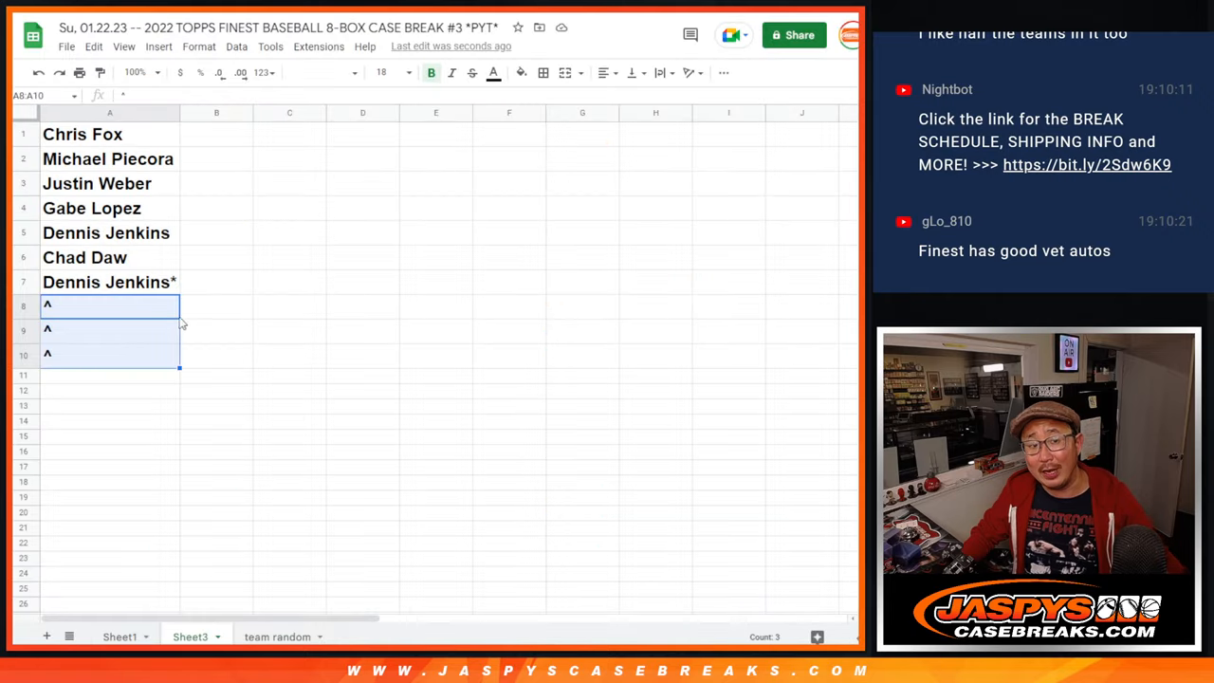
{"action": "left_click", "coordinate": [83, 133]}
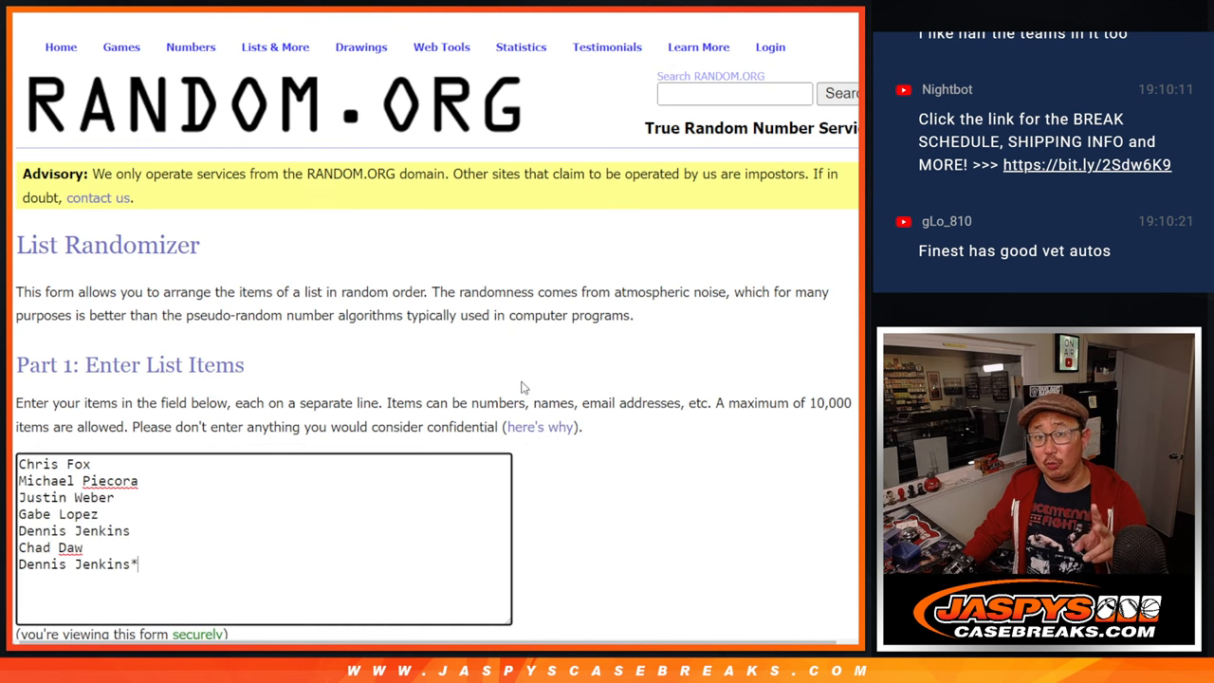
Roll the RANDOM.ORG dice and shuffle the seven customer names with Again!
{"action": "scroll", "scroll_direction": "down", "scroll_amount": 3}
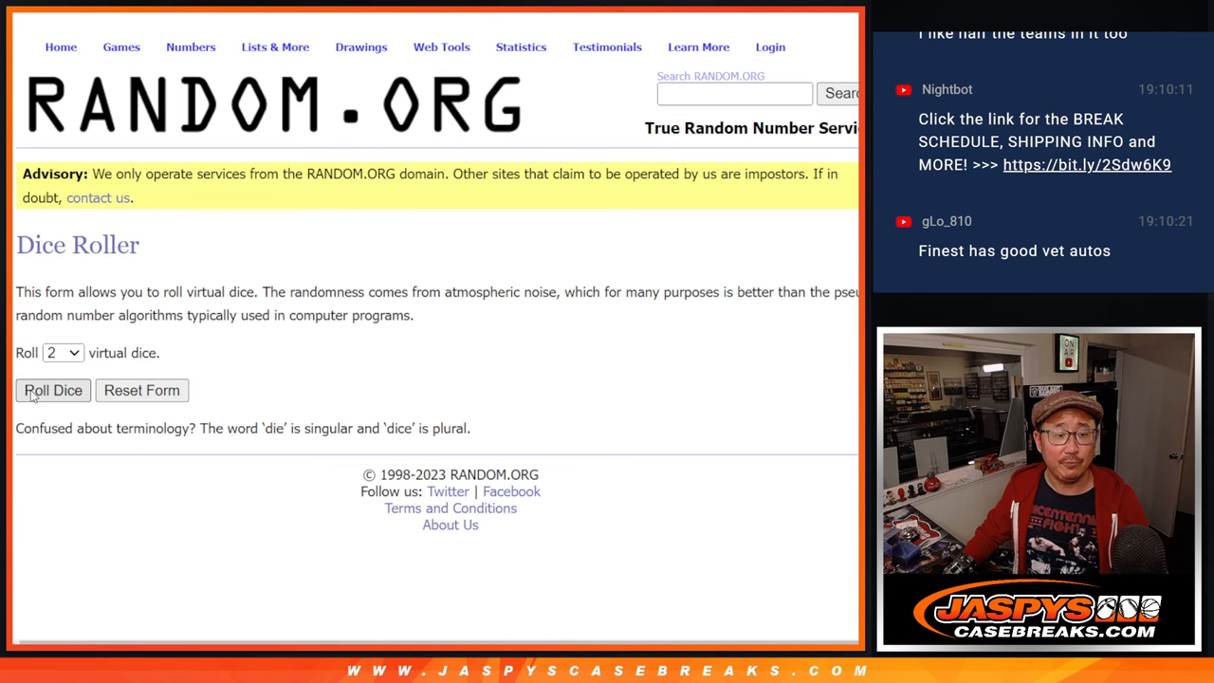
{"action": "left_click", "coordinate": [53, 390]}
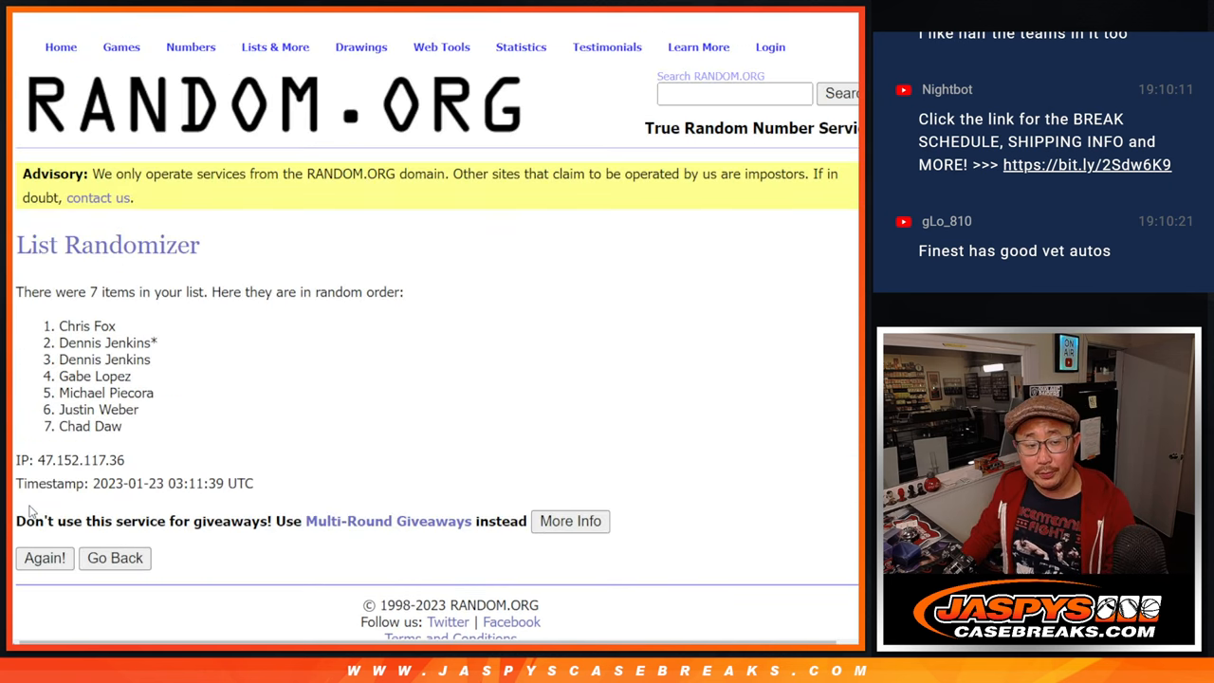
{"action": "left_click", "coordinate": [44, 557]}
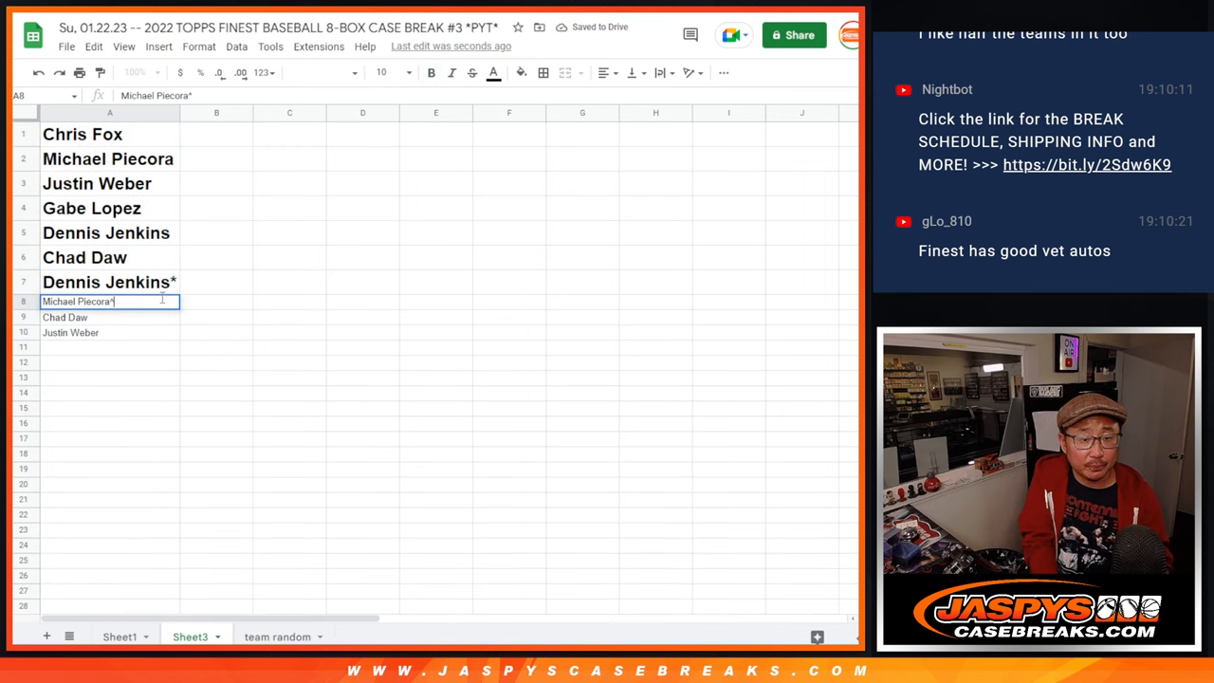
Confirm the three extra customer names entered in A8:A10 of Sheet3
{"action": "key", "text": "Enter"}
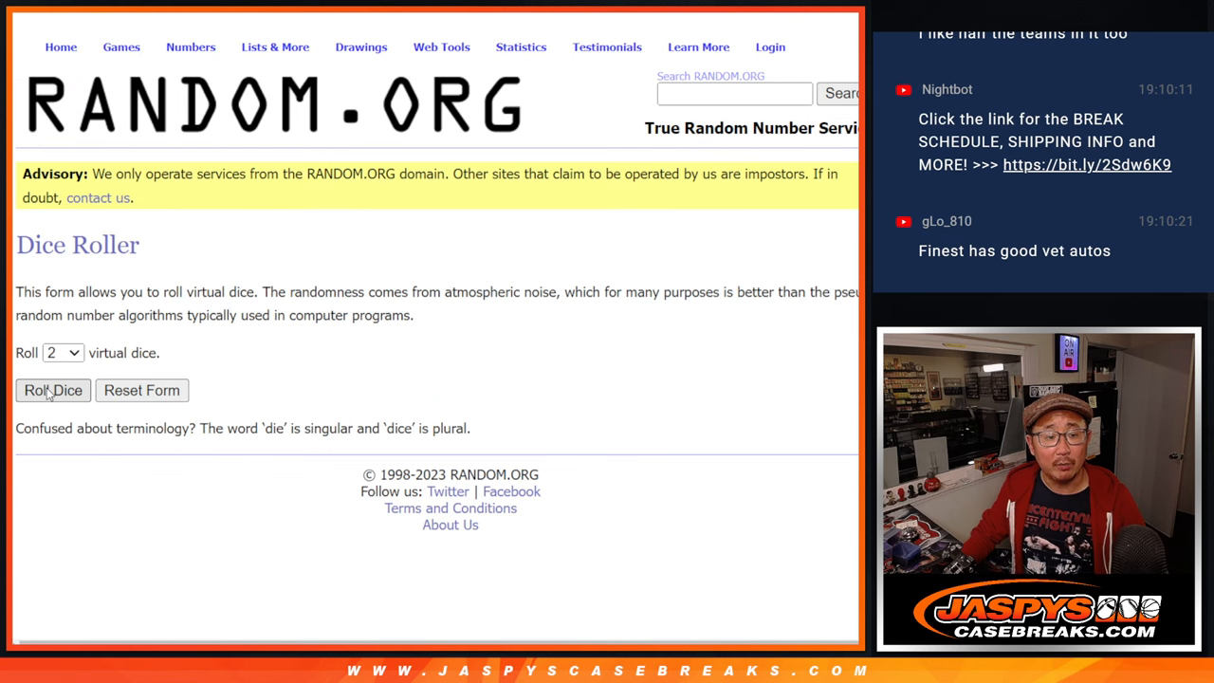
Roll the dice again and re-shuffle the ten-name list on the List Randomizer
{"action": "left_click", "coordinate": [53, 390]}
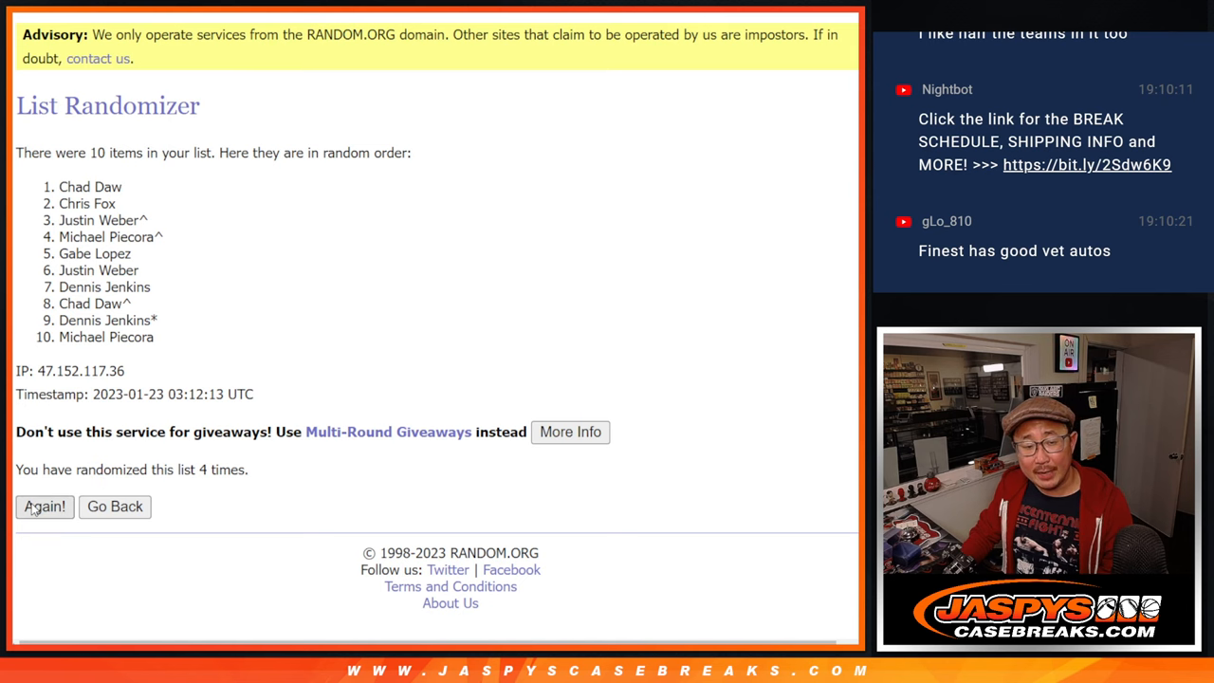
{"action": "left_click", "coordinate": [44, 506]}
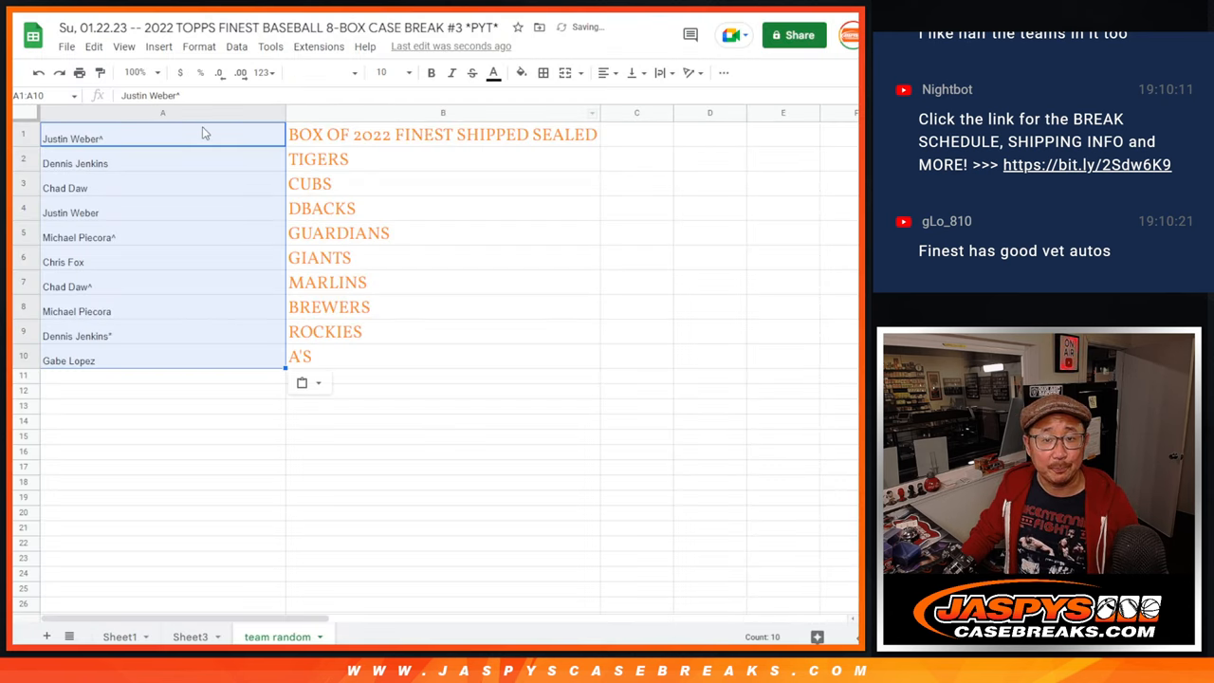
Mark the second name in A2 with ^ and set column A's font size to 18
{"action": "left_click", "coordinate": [161, 154]}
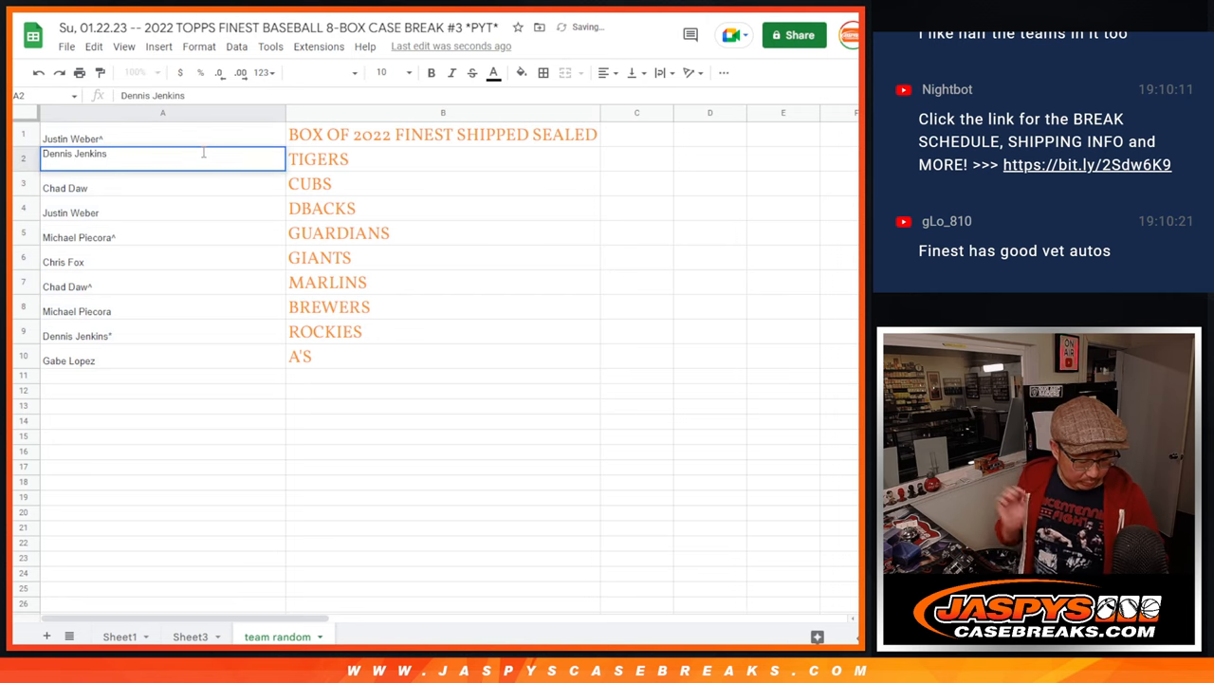
{"action": "type", "text": "^"}
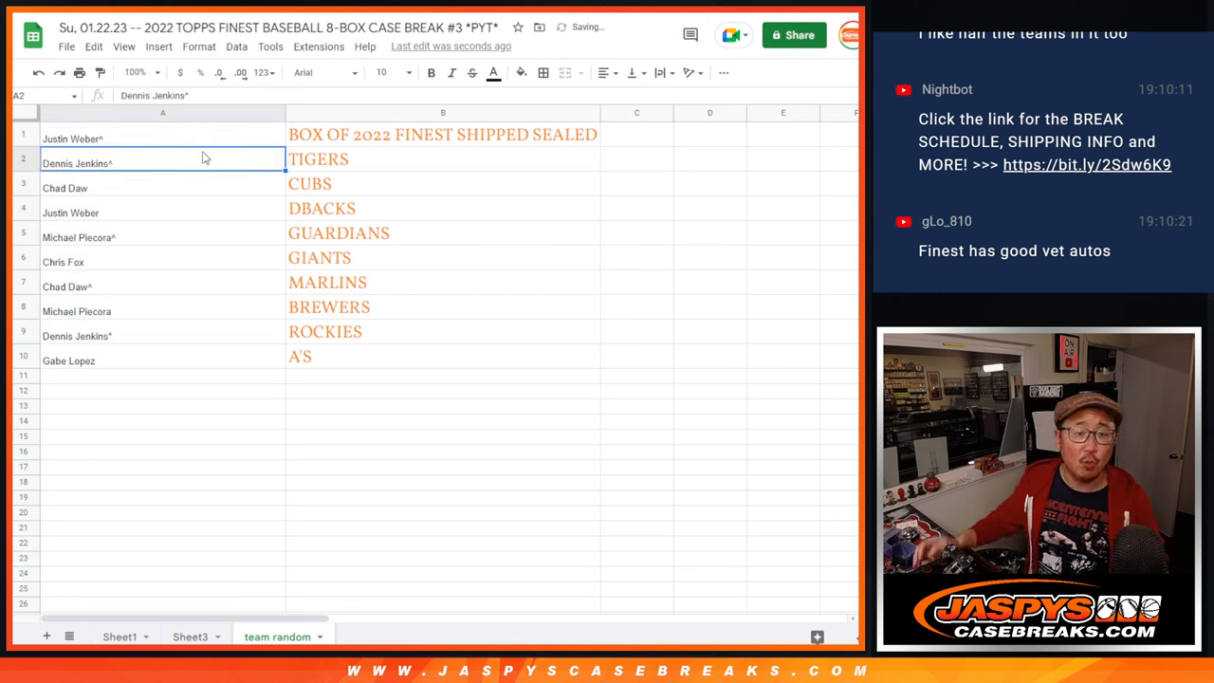
{"action": "left_click", "coordinate": [380, 72]}
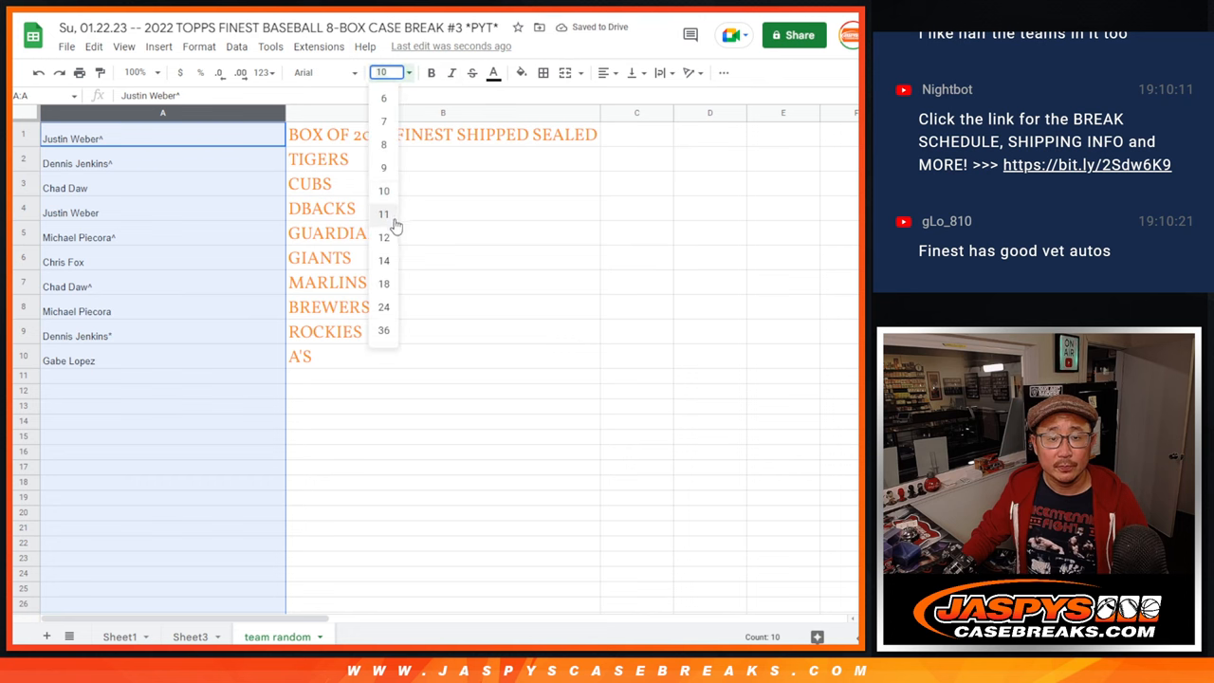
{"action": "left_click", "coordinate": [383, 283]}
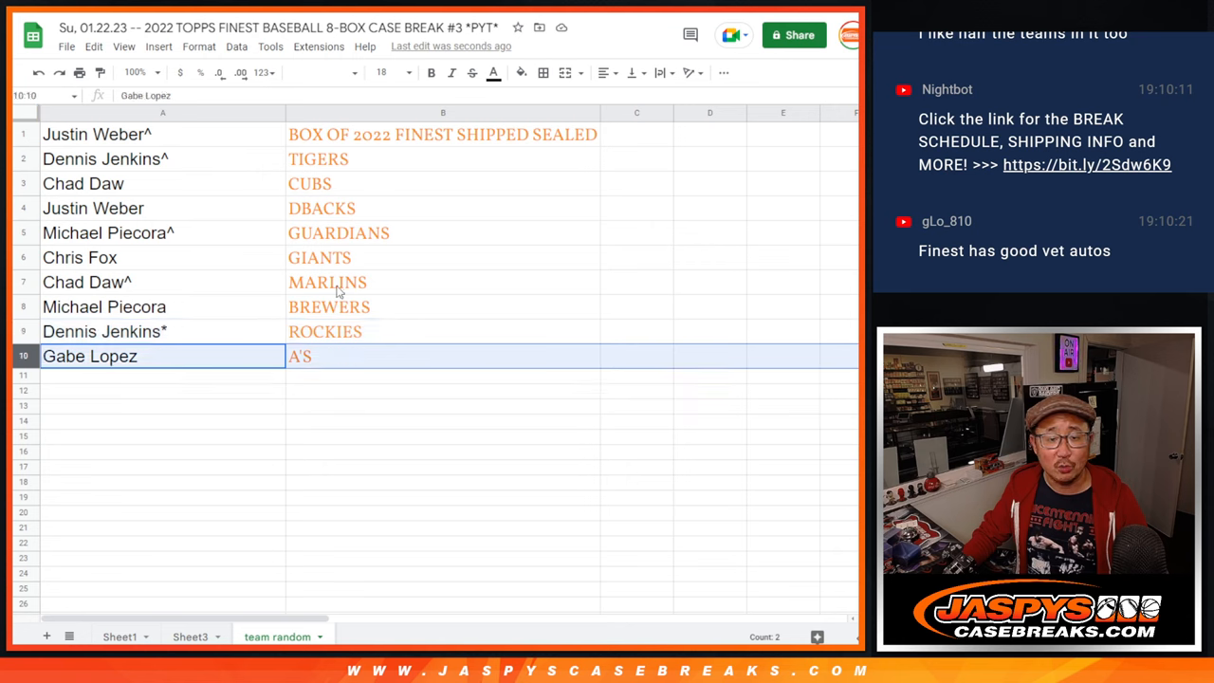
{"action": "mouse_move", "coordinate": [208, 165]}
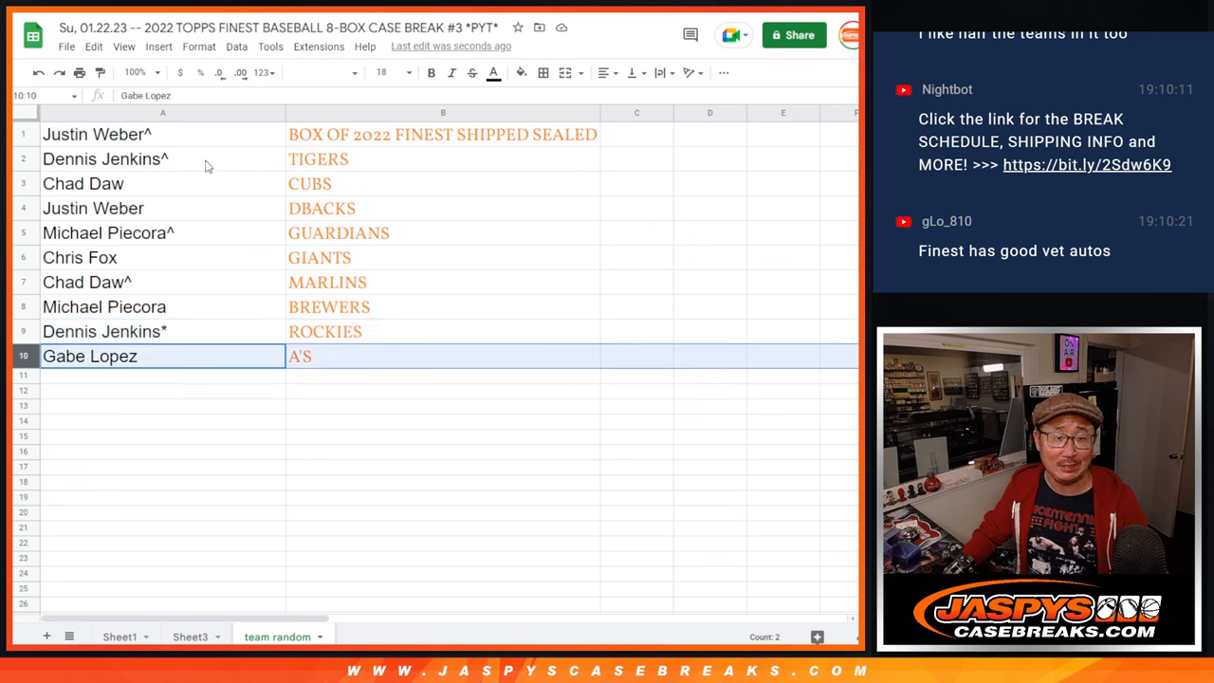
{"action": "left_click", "coordinate": [161, 159]}
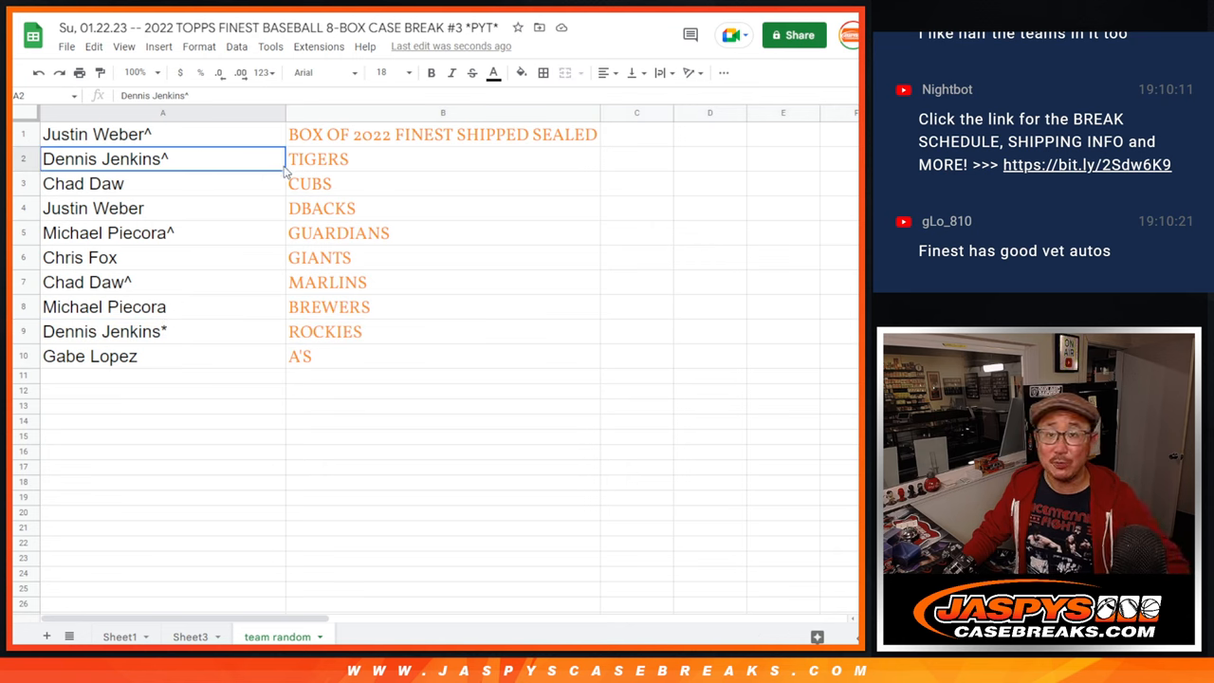